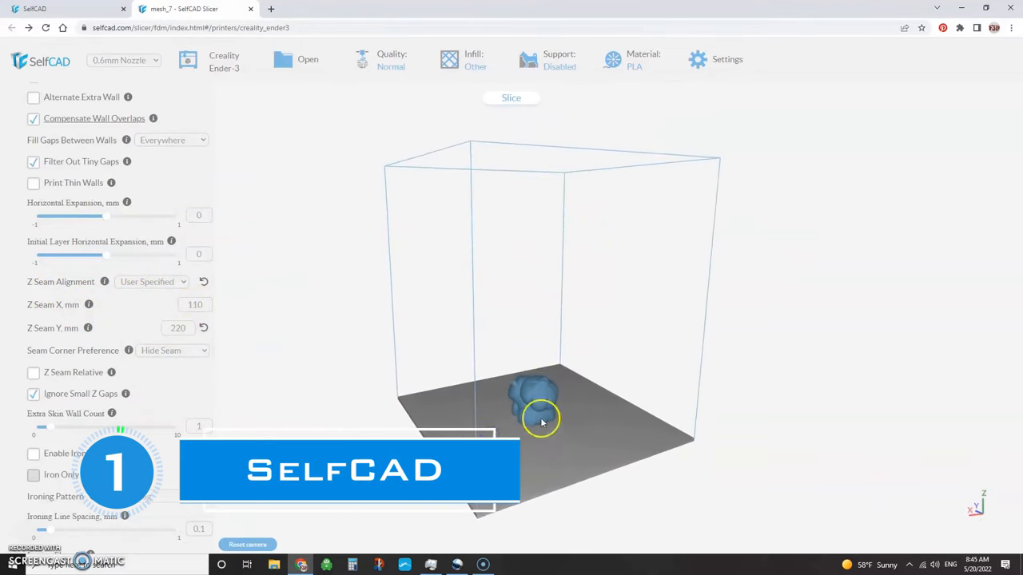
- Slice the model on the Ender-3 bed and scrub through the layer-by-layer preview
left_click(510, 97)
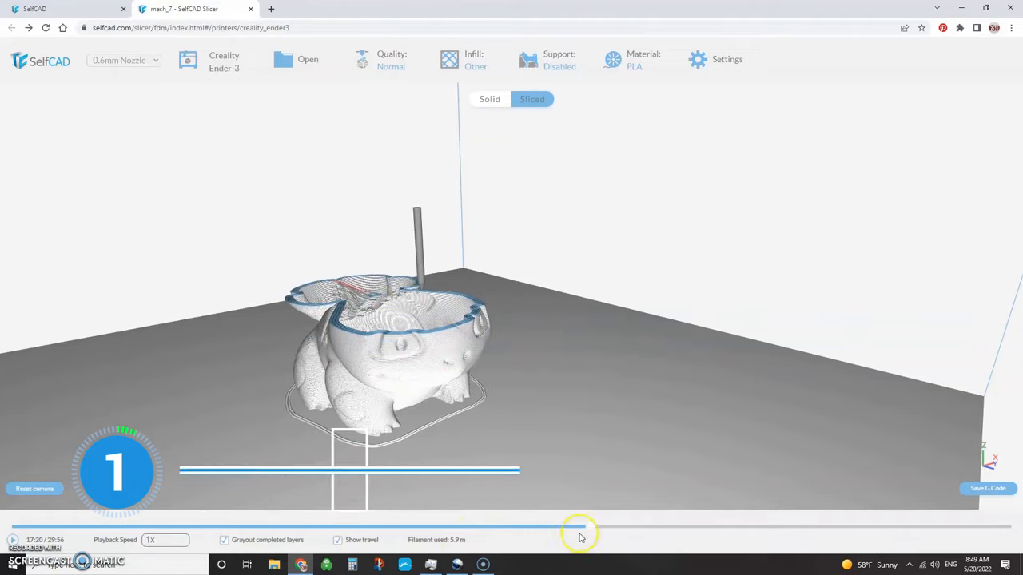
left_click_drag(579, 526, 771, 526)
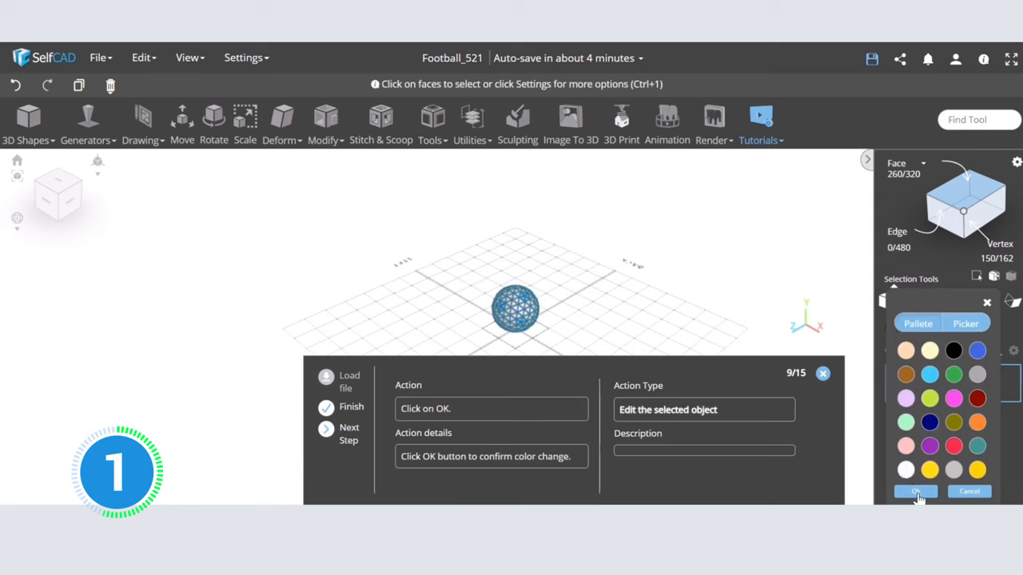
- Confirm the chosen palette colour on the Football_521 sphere with OK
left_click(916, 491)
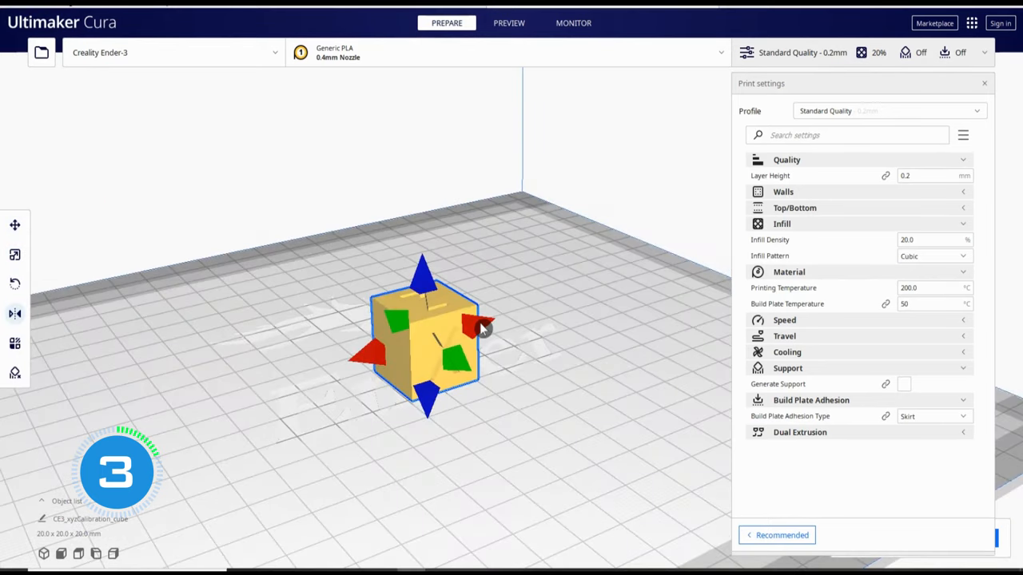
- Mirror the calibration cube and enable touching-buildplate supports at a 55° overhang angle
left_click(509, 22)
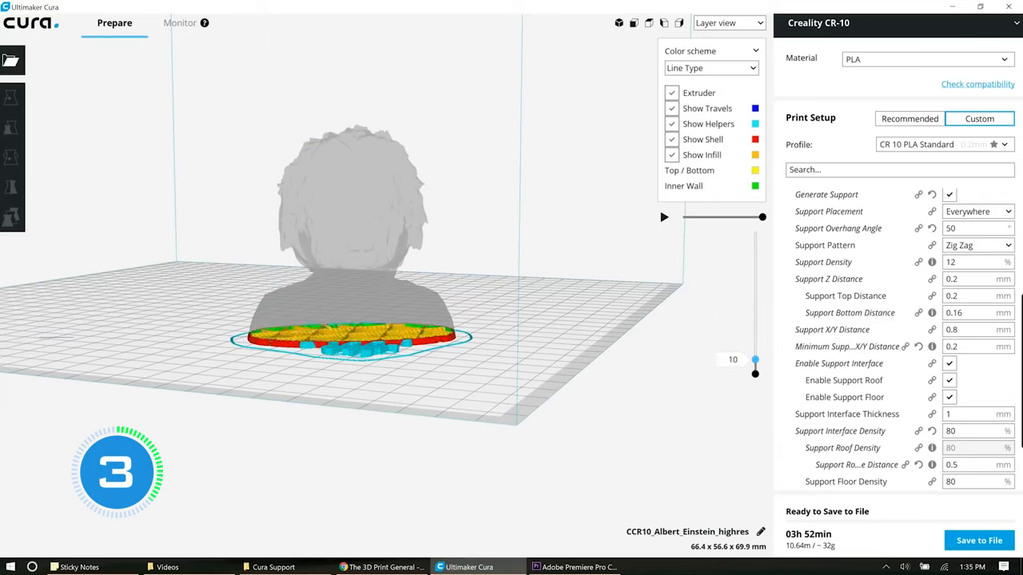
left_click(727, 23)
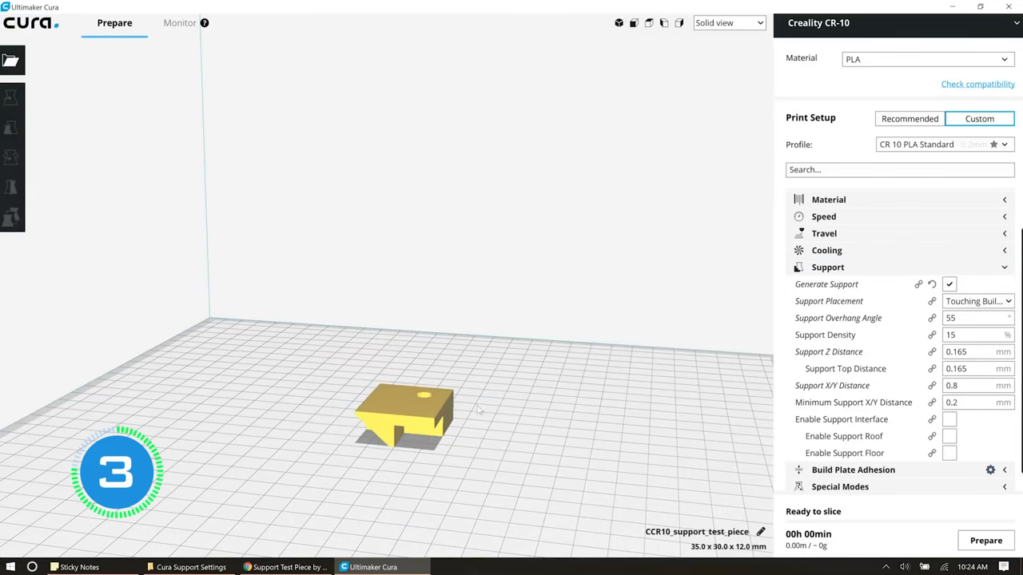
left_click(727, 22)
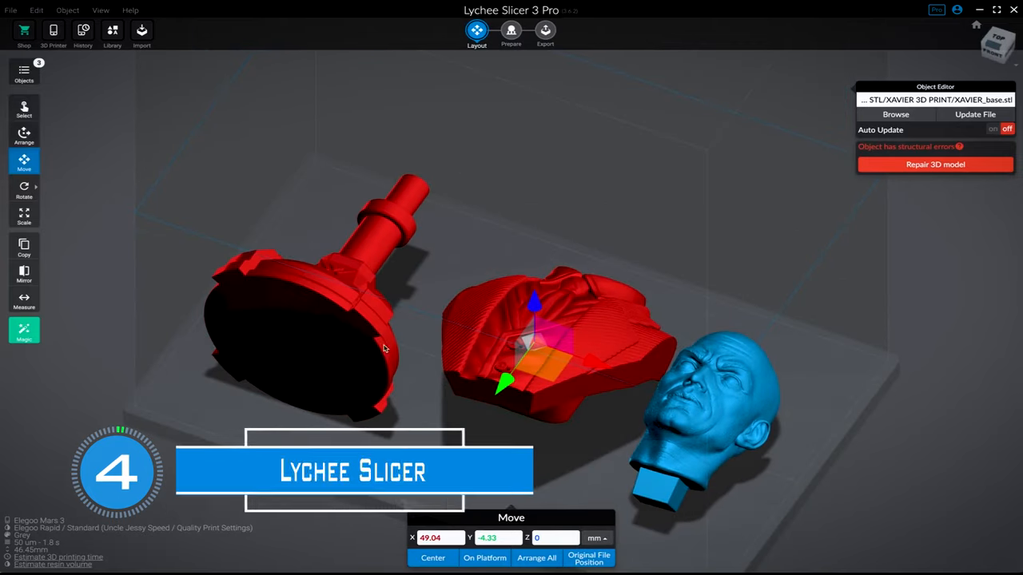
- Arrange the three Xavier bust parts and add heavy manual supports under the head
left_click(511, 32)
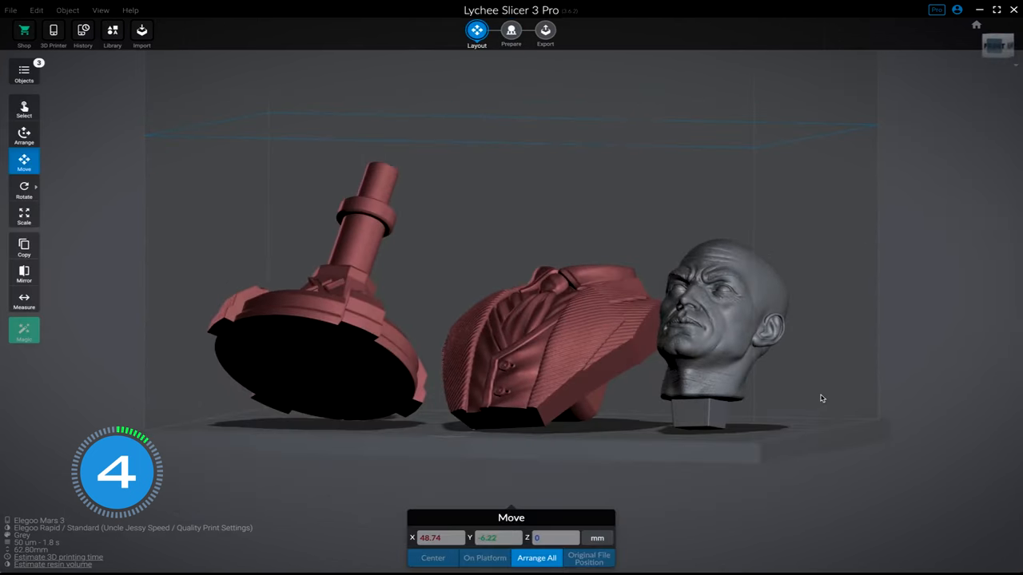
left_click(511, 32)
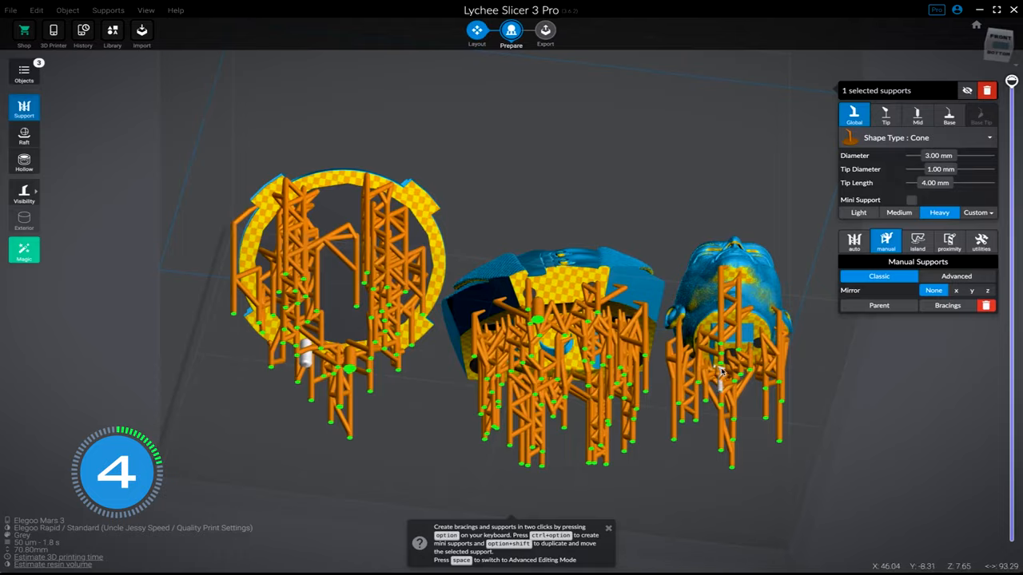
left_click(542, 32)
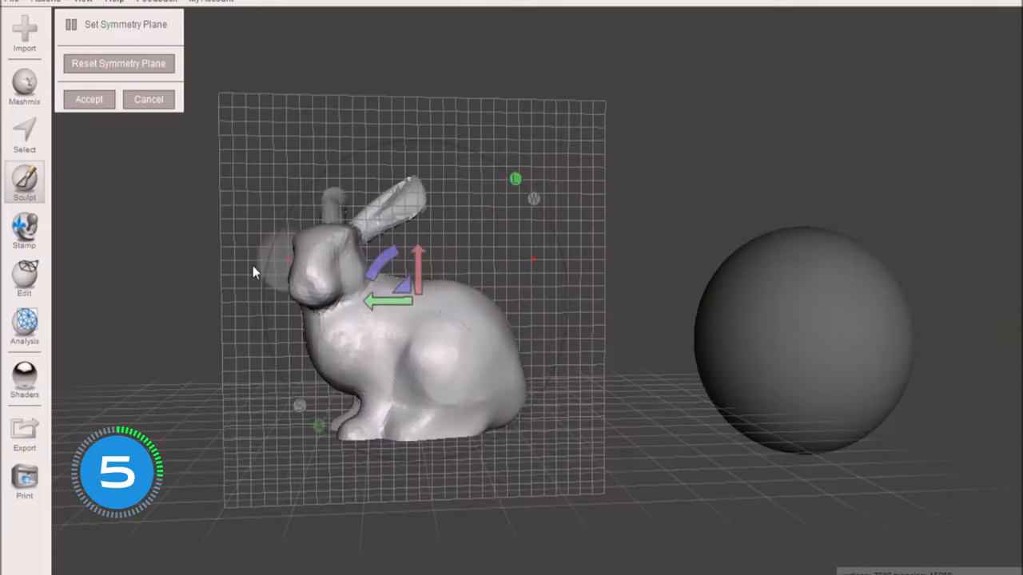
- Place the bunny's symmetry plane, import tree_tutorial.stl and position a plane cut across the trunk
left_click(89, 99)
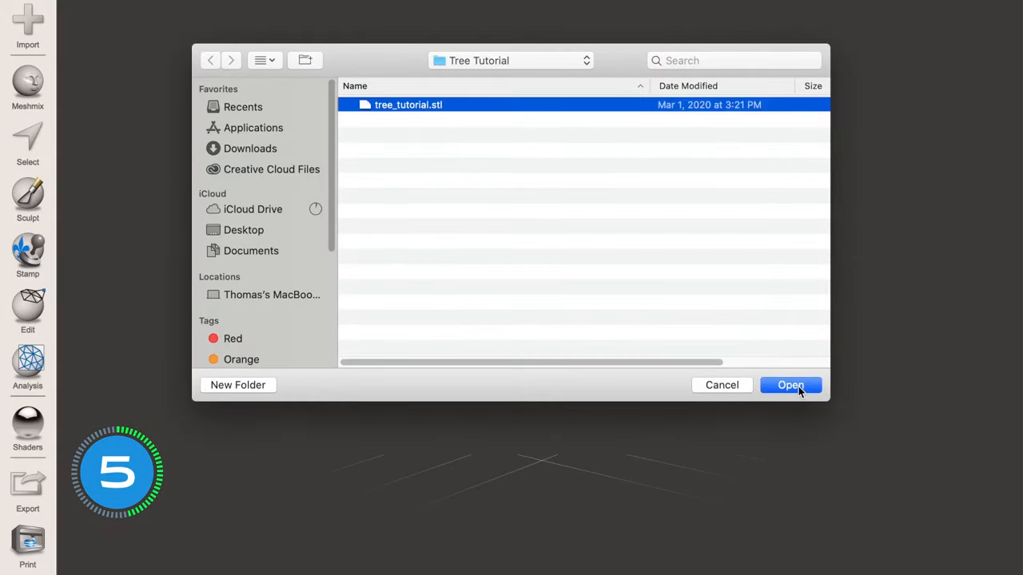
left_click(790, 385)
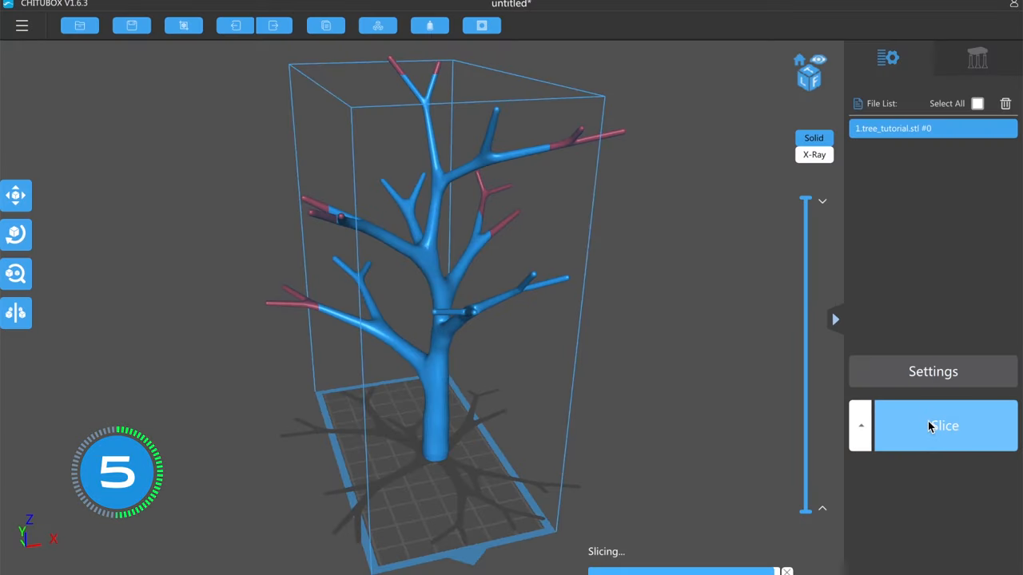
left_click(945, 425)
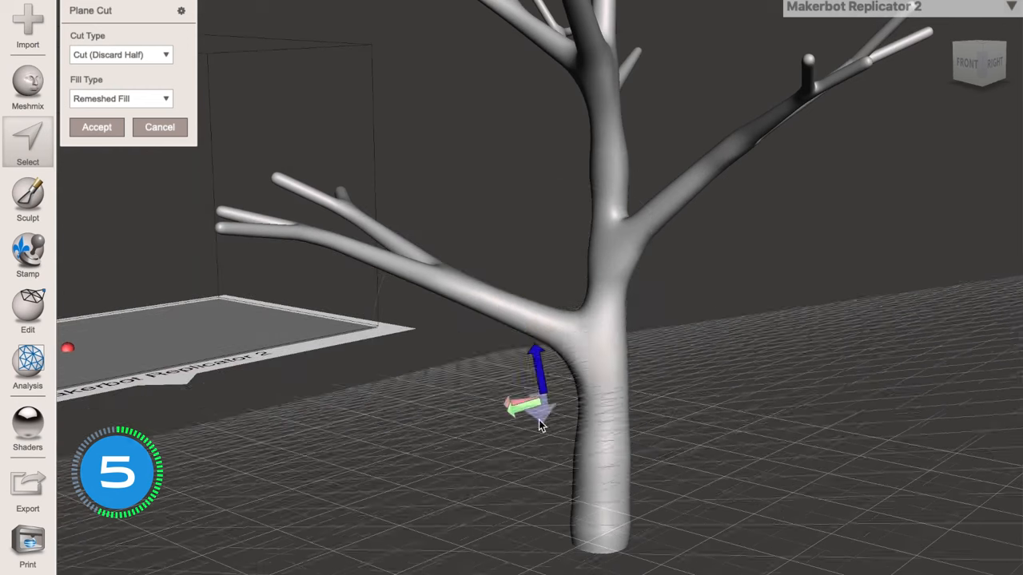
left_click(96, 127)
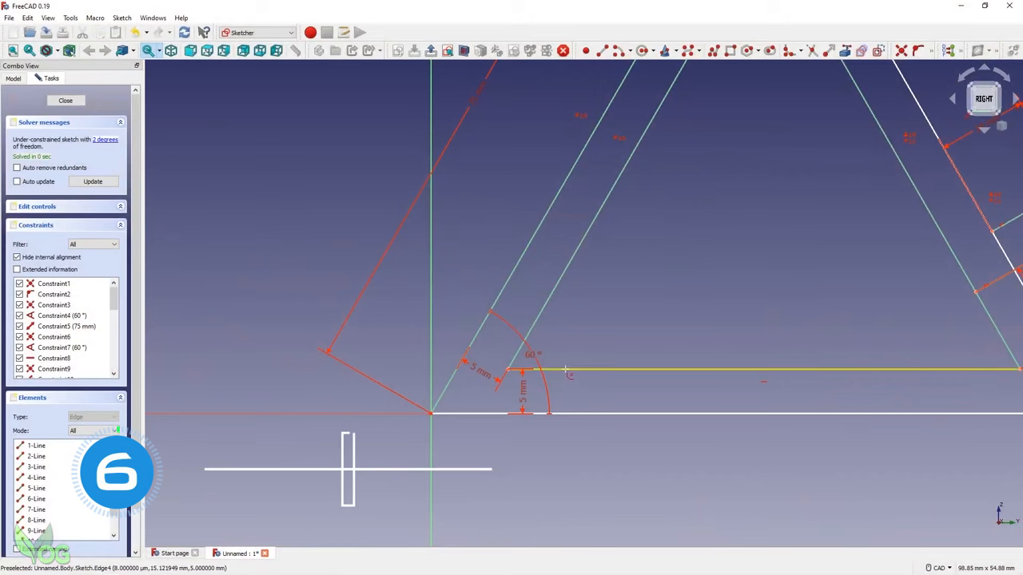
- Add dimension constraints to the L-shaped sketch, including the short edge, and close it
left_click(66, 100)
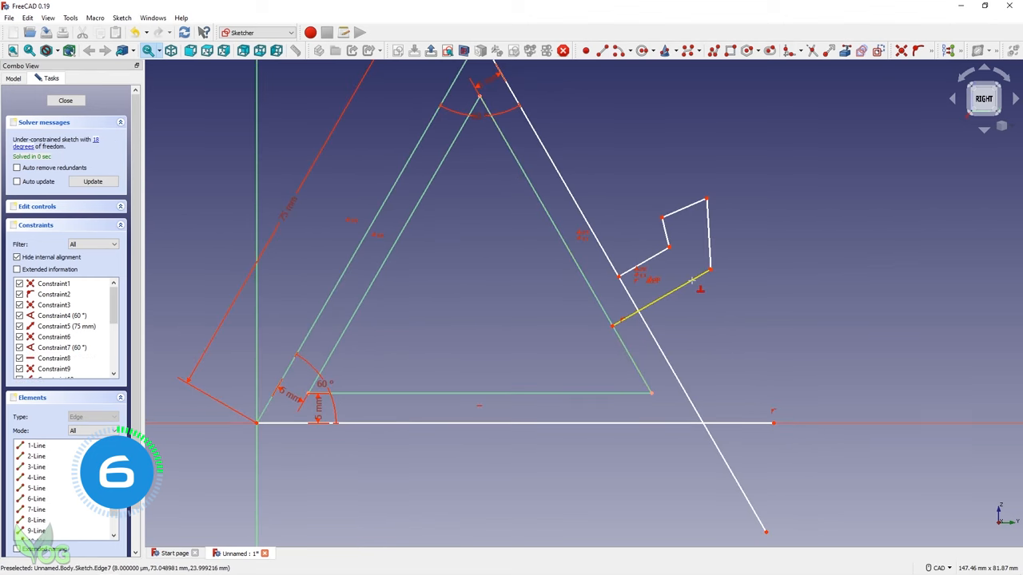
left_click(65, 100)
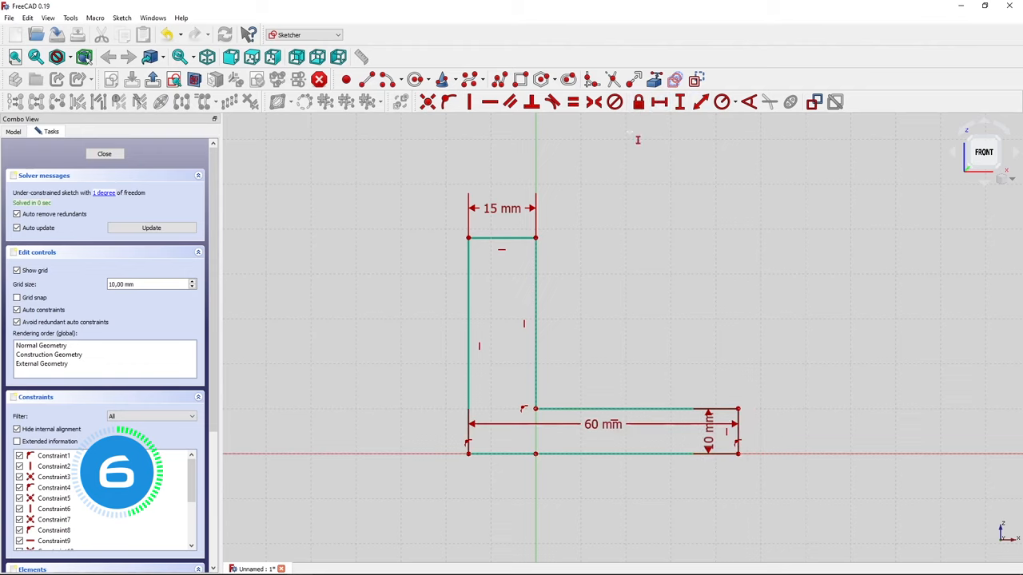
left_click(103, 153)
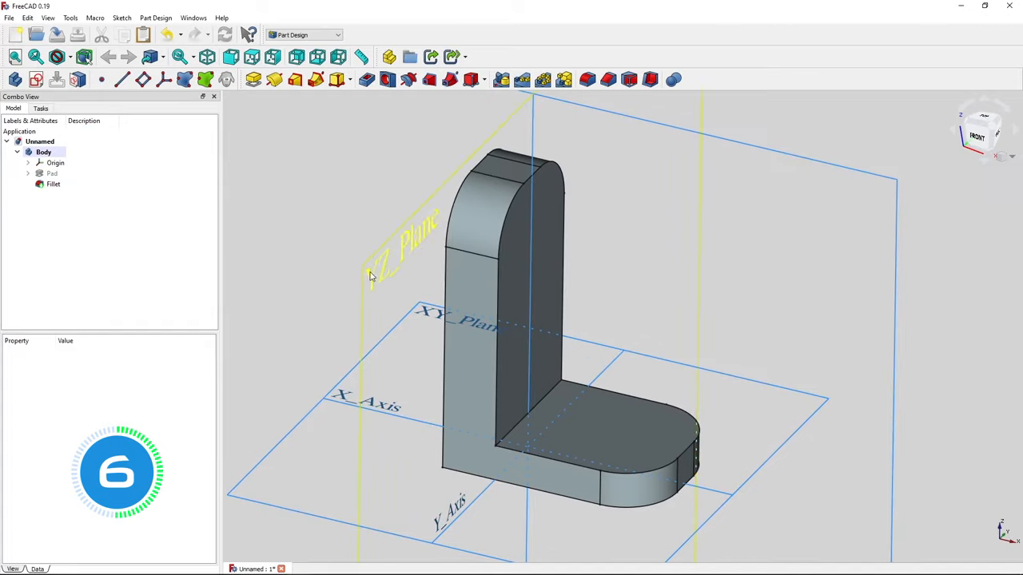